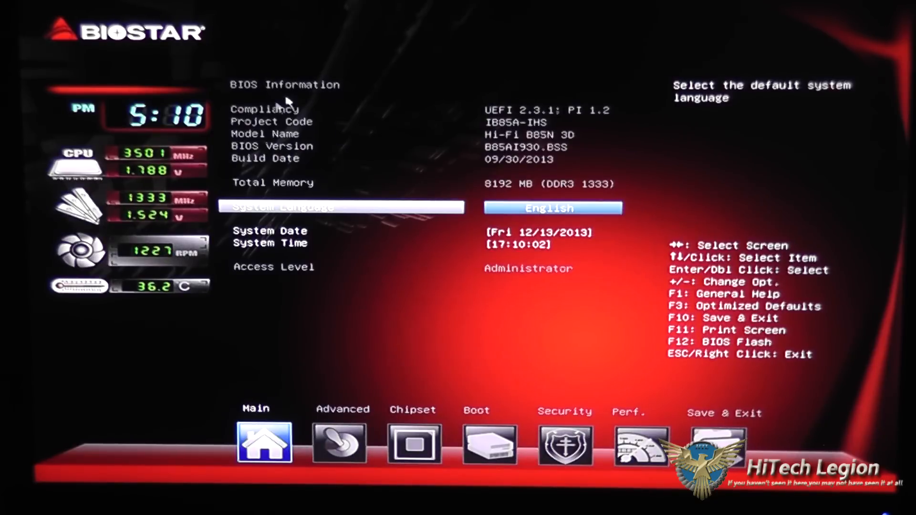
mouse_move(456, 123)
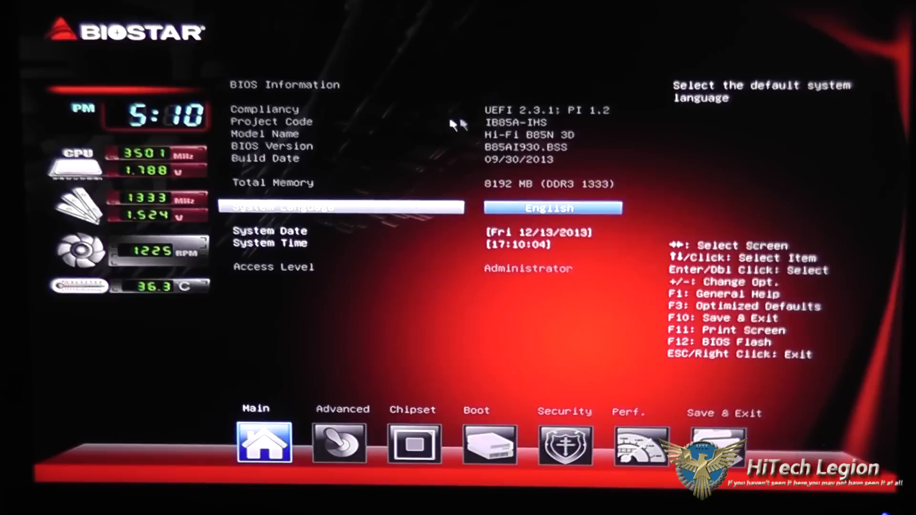
mouse_move(555, 146)
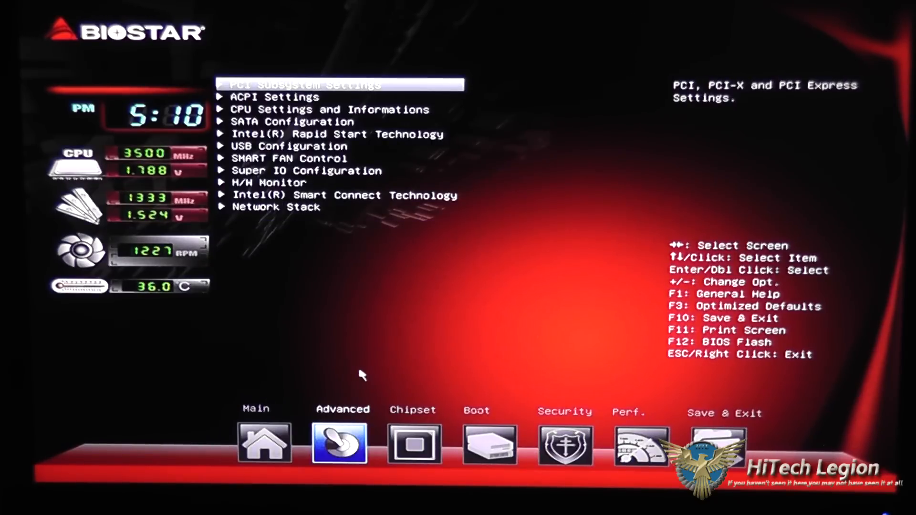
mouse_move(359, 273)
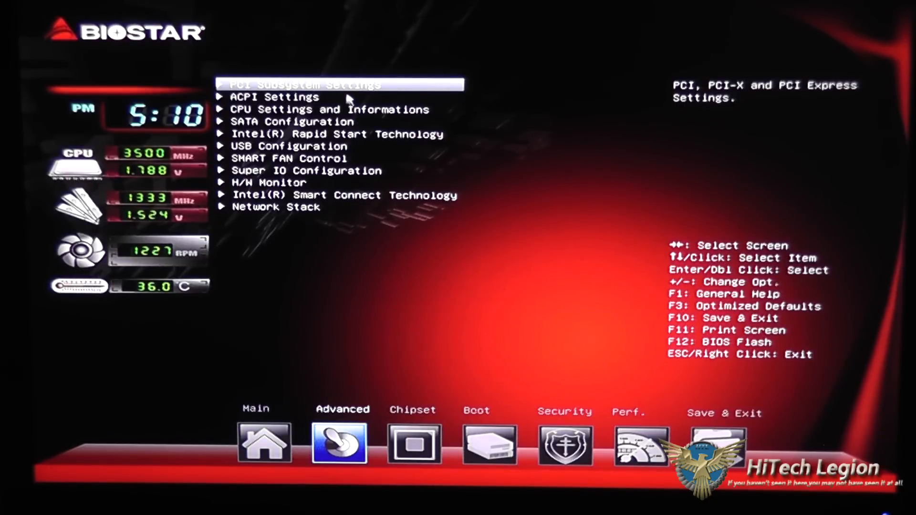
Open ACPI Settings under Advanced to view hibernation, sleep state, power-loss and wake-up options
click(304, 85)
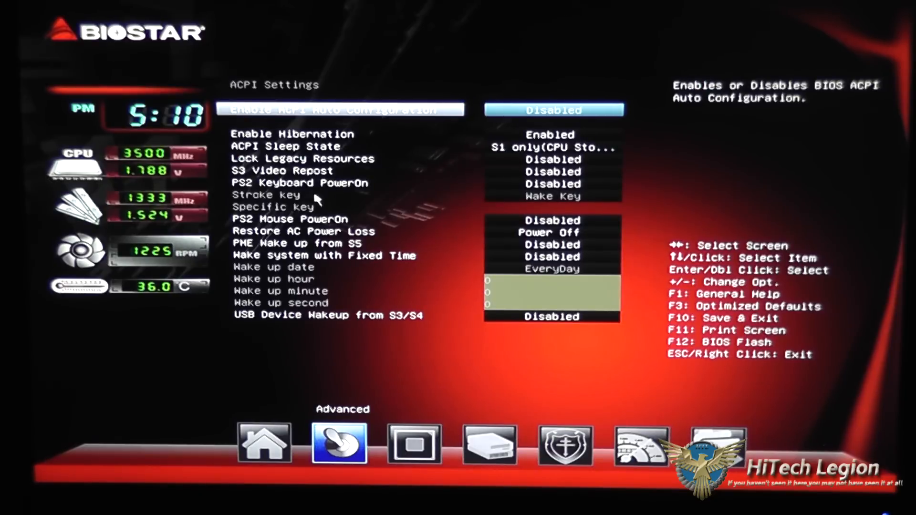
mouse_move(403, 237)
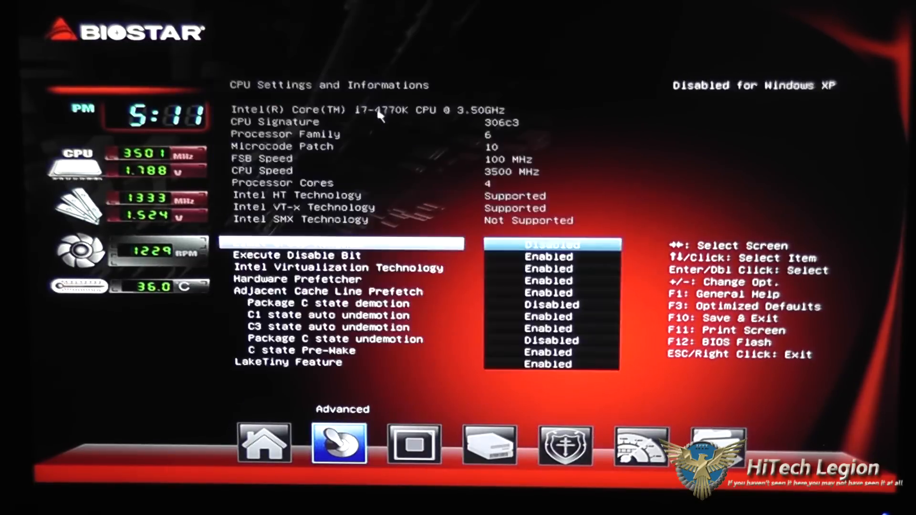
mouse_move(409, 255)
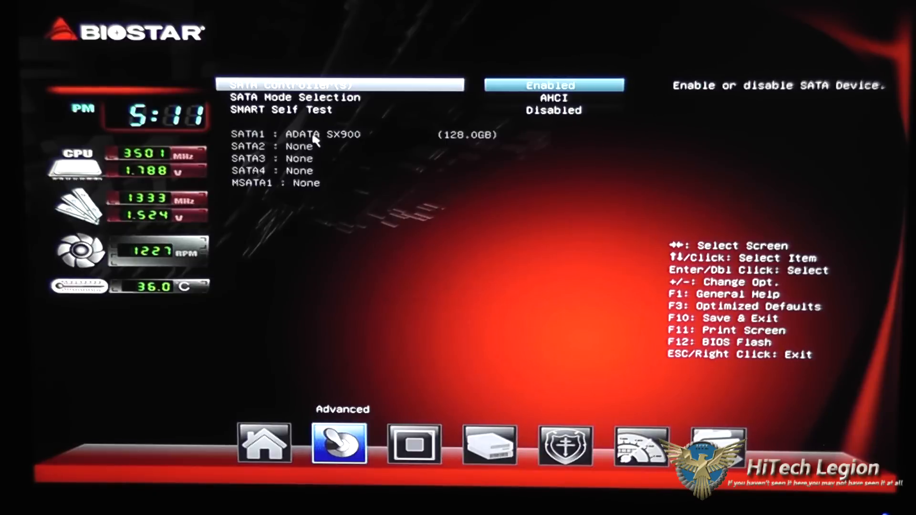
mouse_move(424, 137)
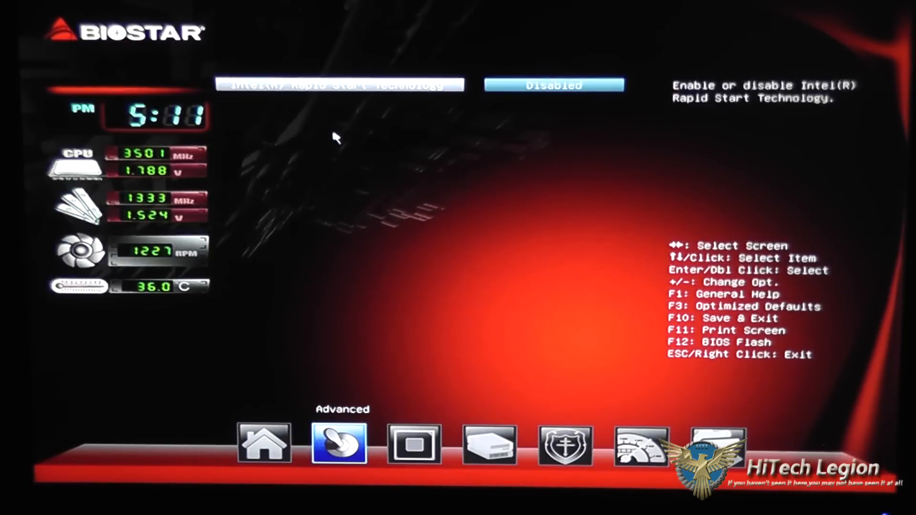
mouse_move(344, 138)
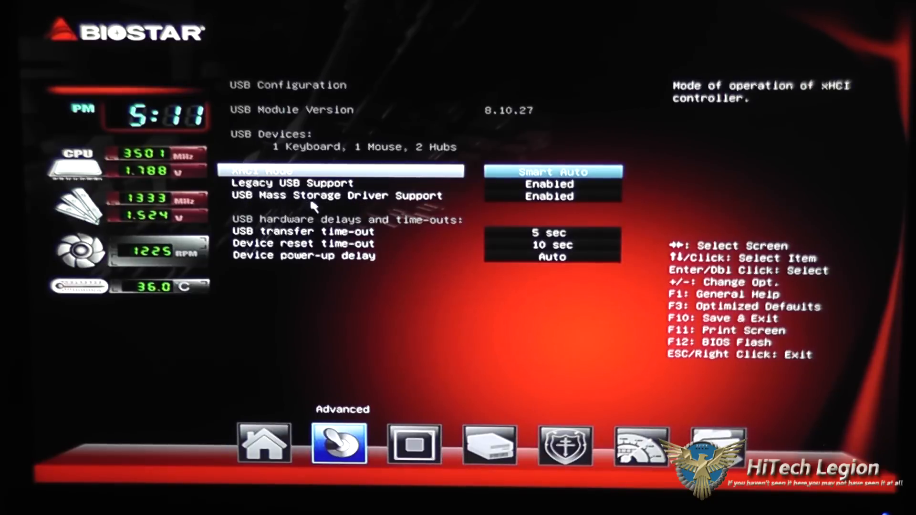
mouse_move(500, 199)
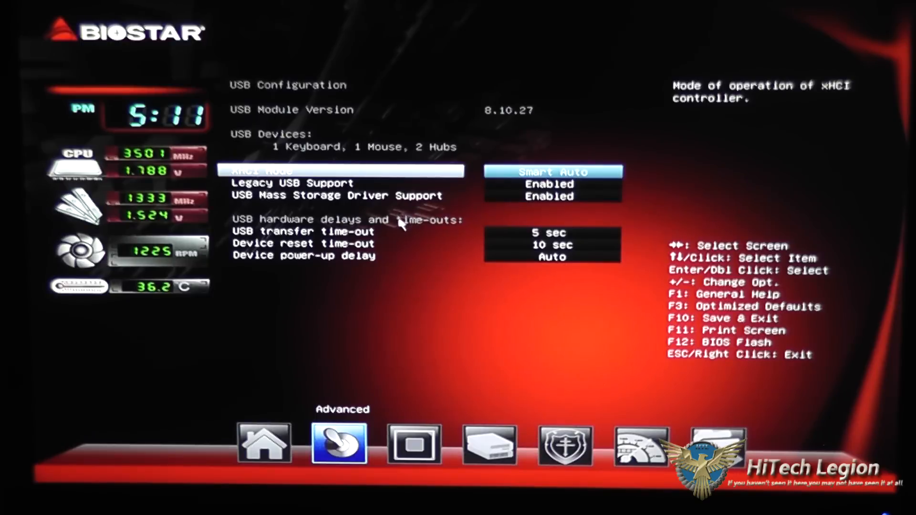
Escape out of the current Advanced submenu page
key(Escape)
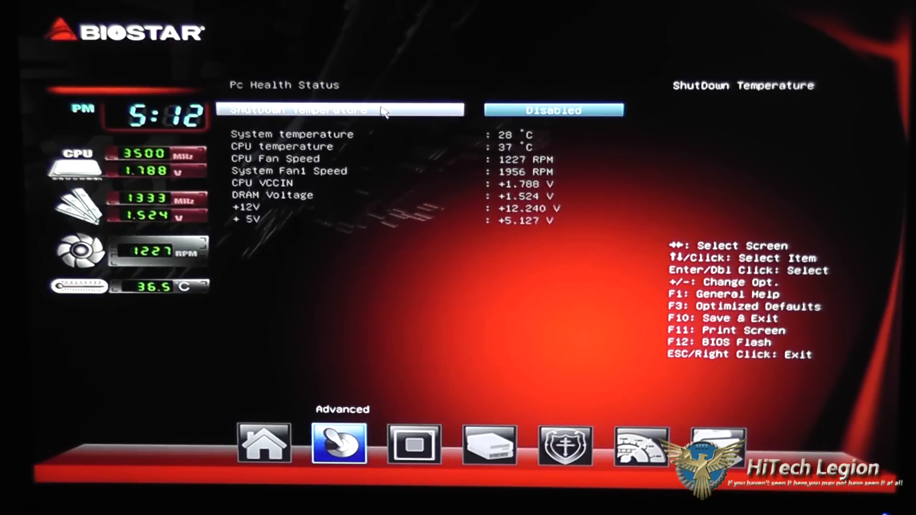
mouse_move(438, 112)
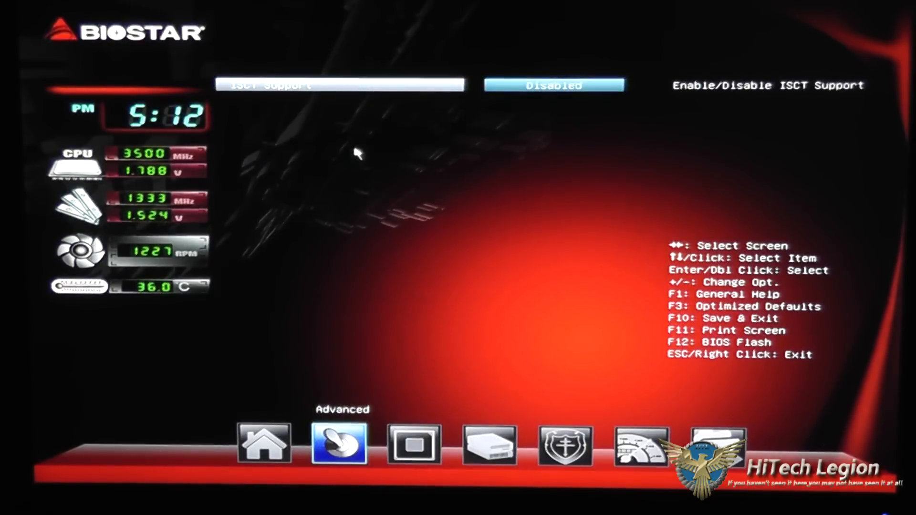
mouse_move(380, 127)
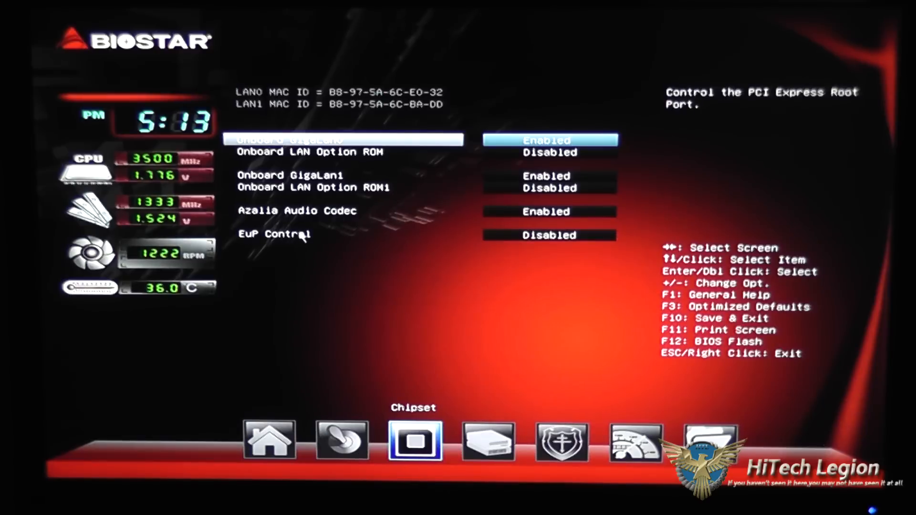
mouse_move(343, 234)
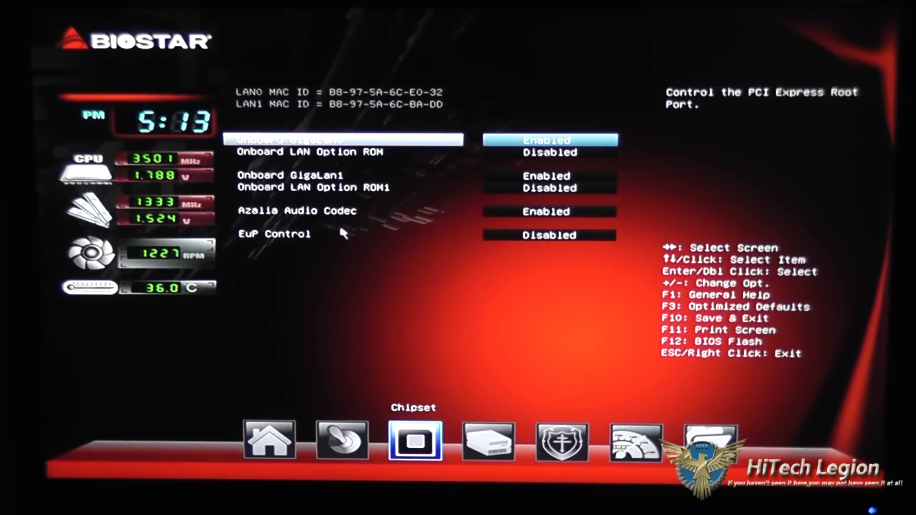
mouse_move(325, 121)
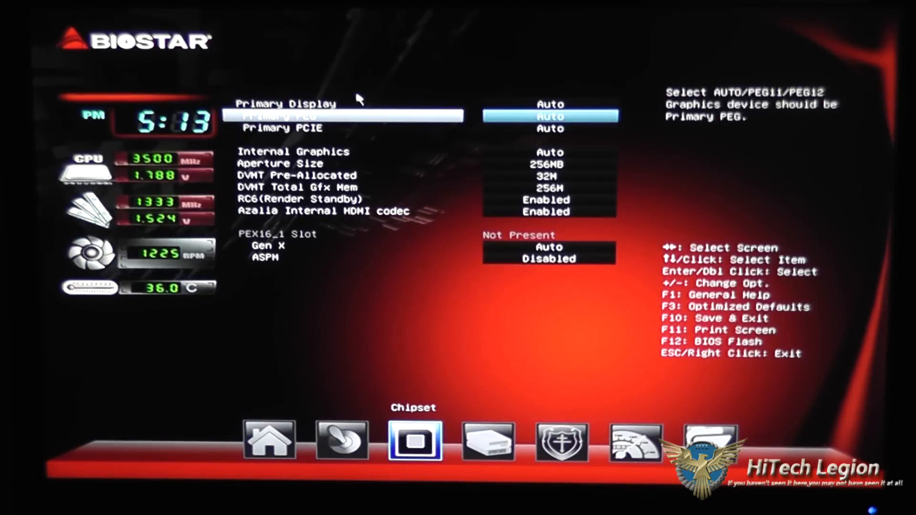
mouse_move(443, 130)
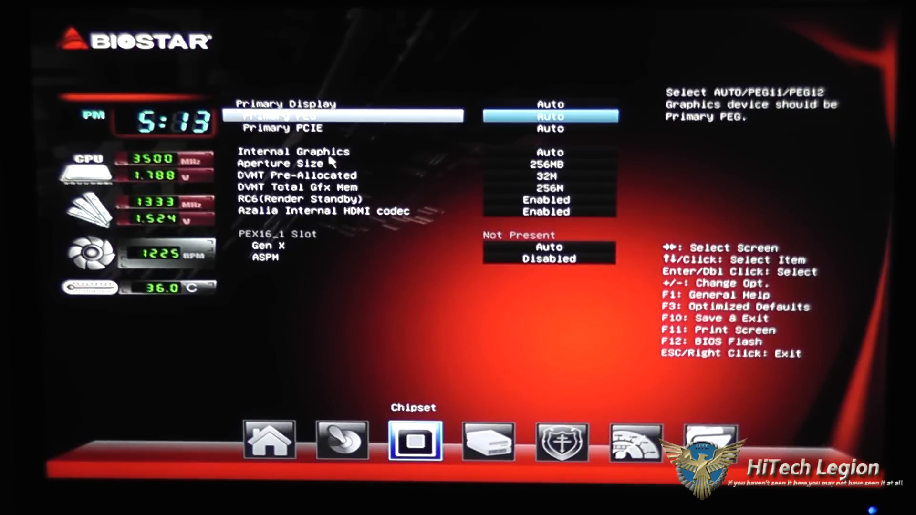
mouse_move(380, 190)
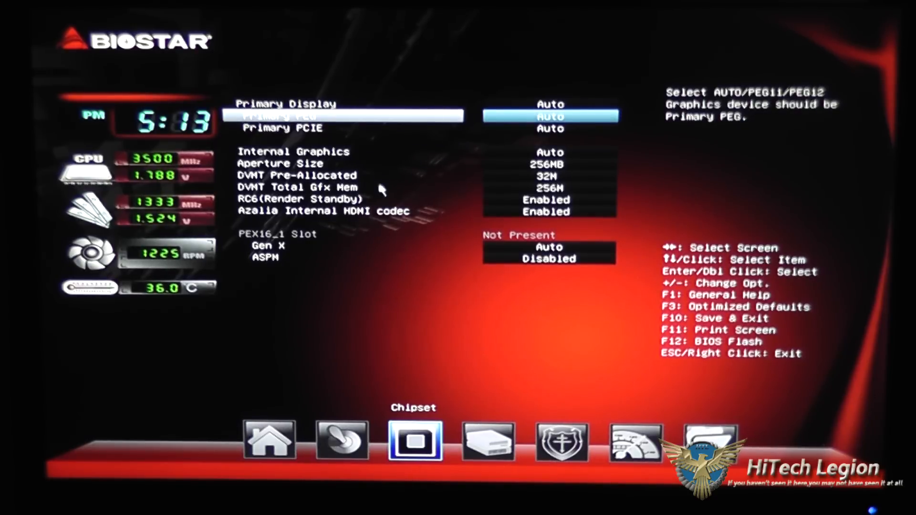
mouse_move(292, 253)
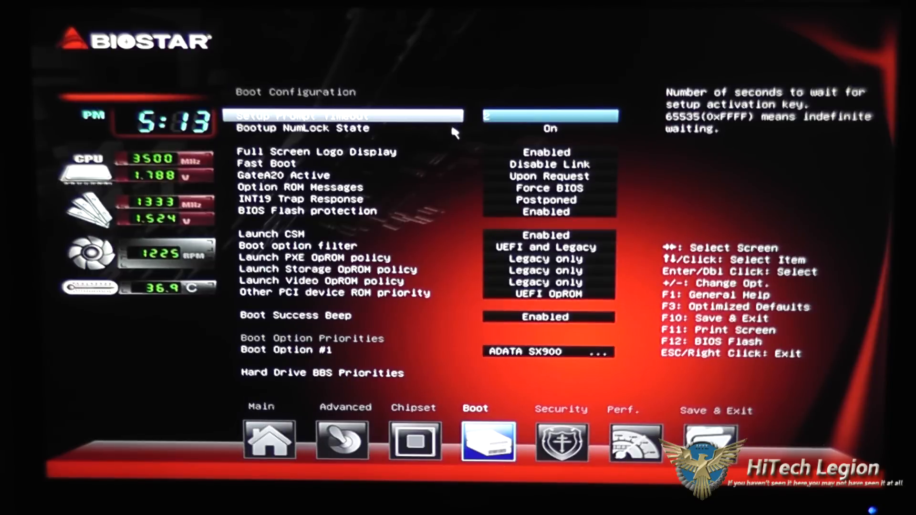
mouse_move(412, 166)
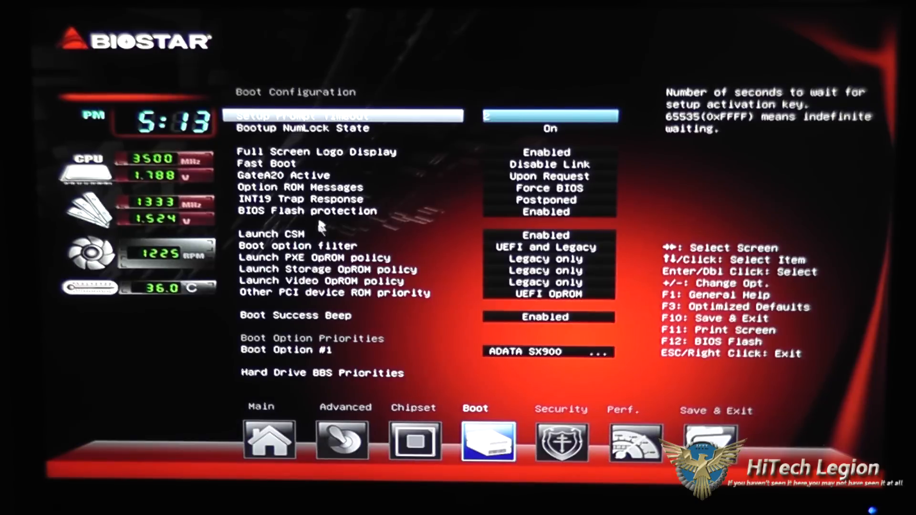
mouse_move(371, 225)
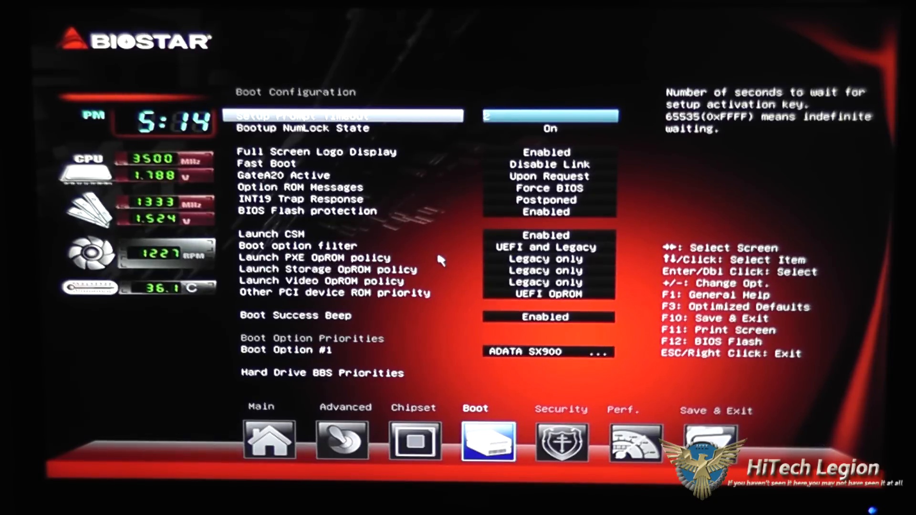
mouse_move(435, 297)
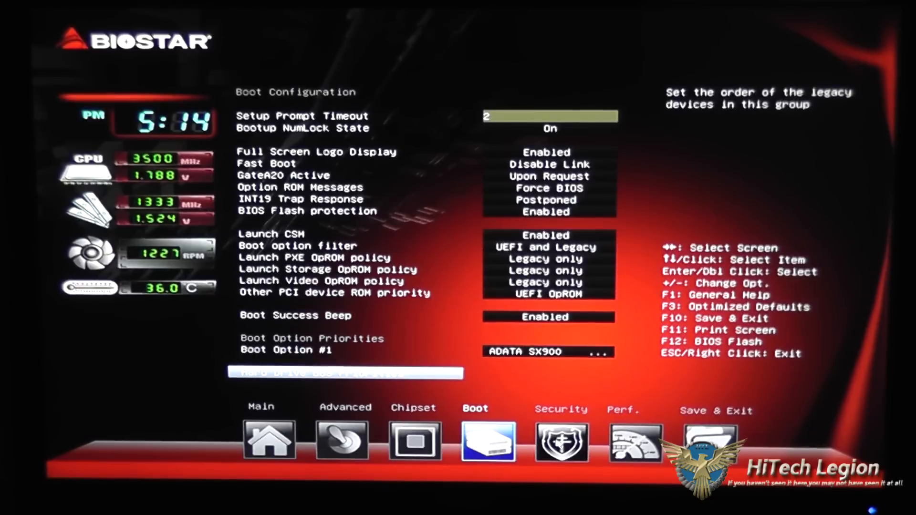
Go to the Security tab showing Secure Boot Control disabled and Key Management
click(561, 441)
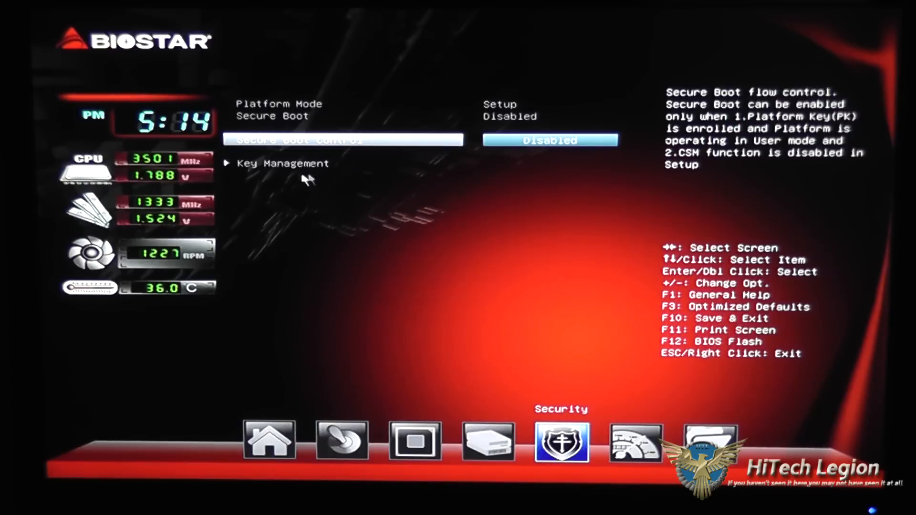
mouse_move(363, 175)
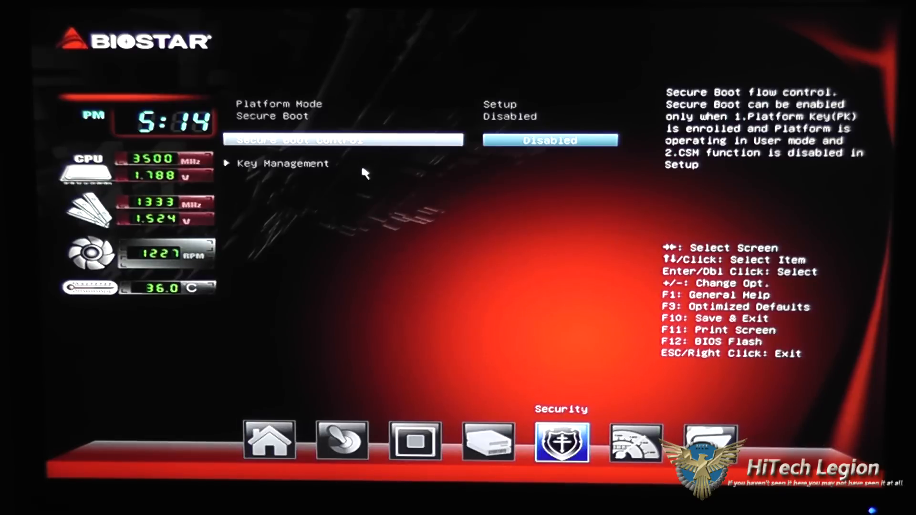
mouse_move(607, 372)
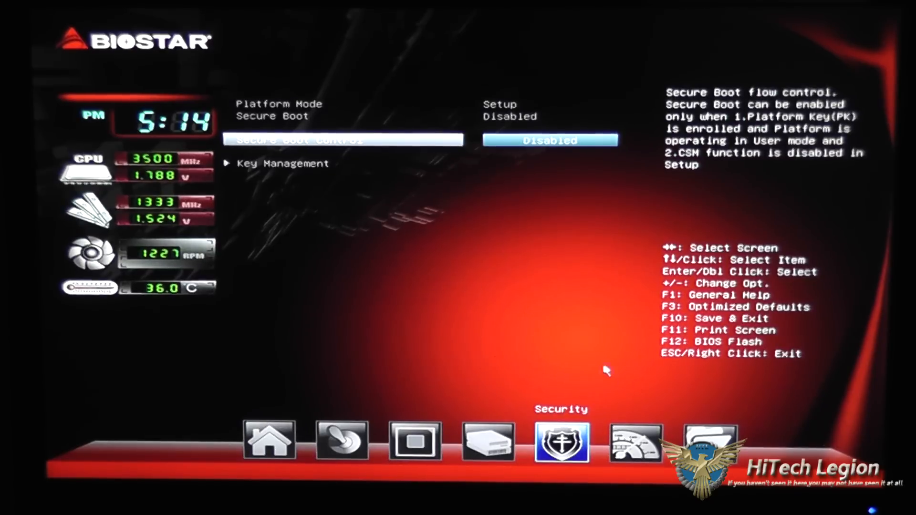
Go to the Perf. tab to review CPU ratio mode, Turbo, power limits and C-states
click(635, 441)
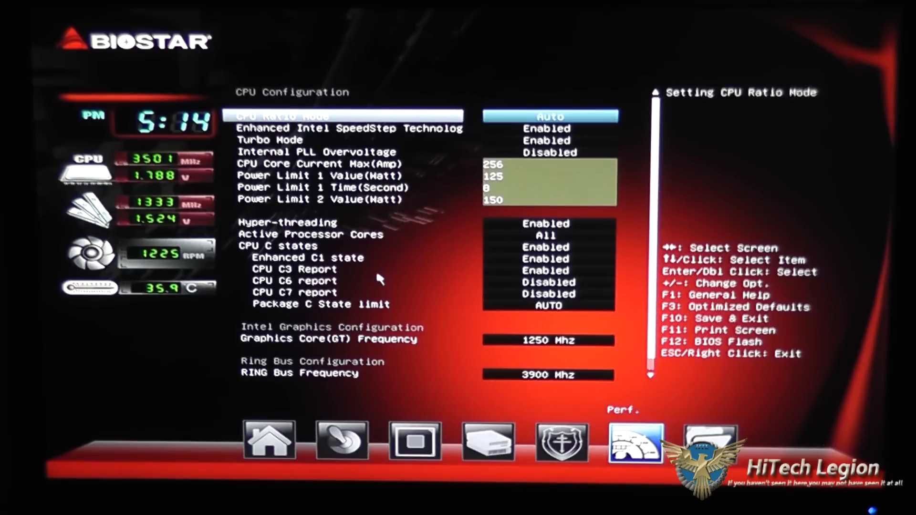
mouse_move(327, 130)
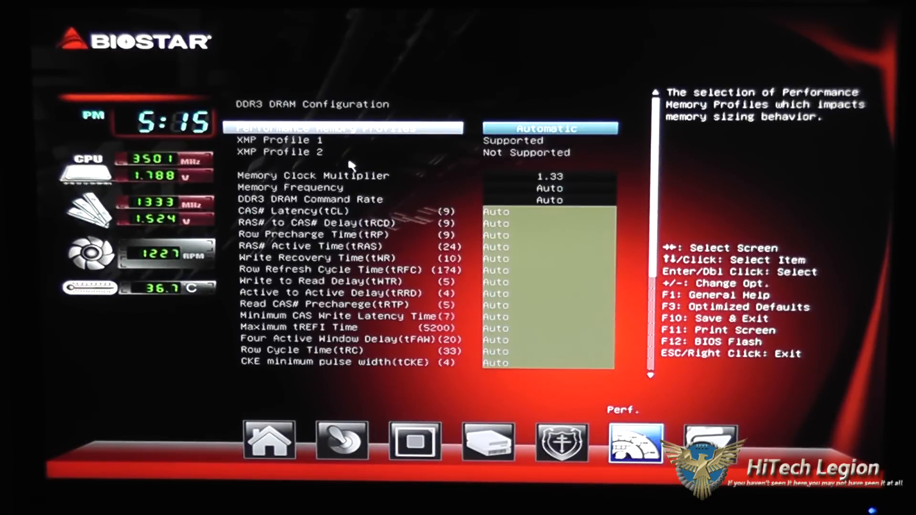
mouse_move(391, 141)
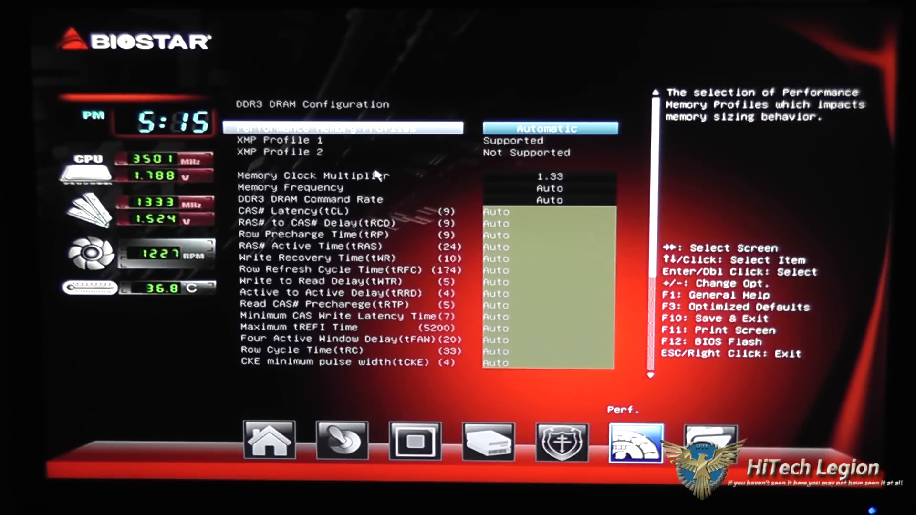
mouse_move(387, 162)
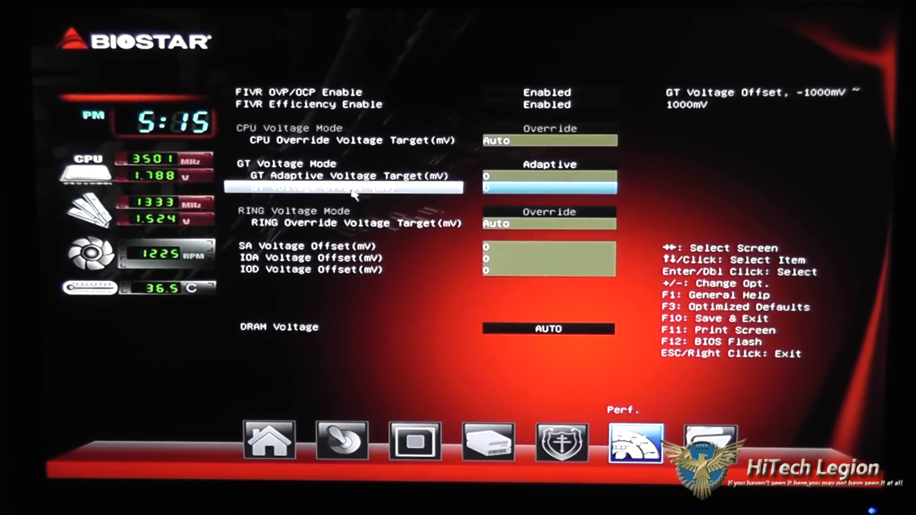
mouse_move(352, 136)
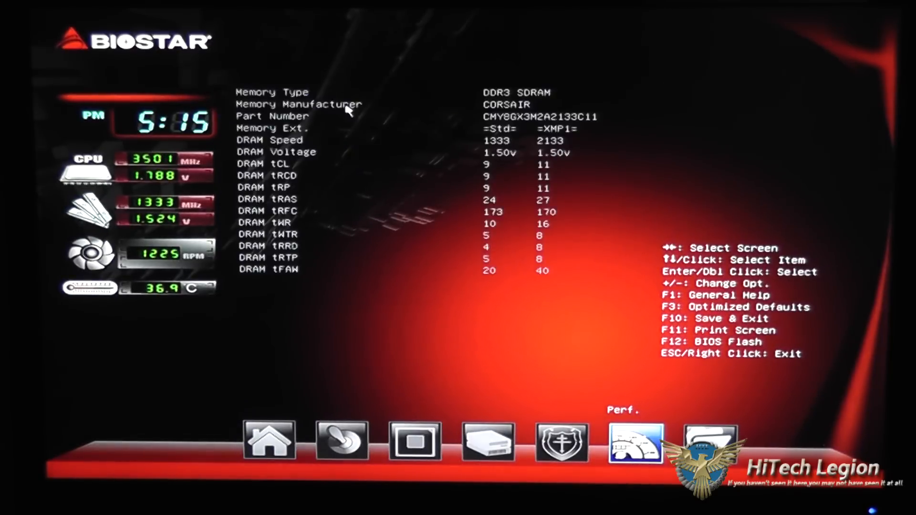
mouse_move(354, 145)
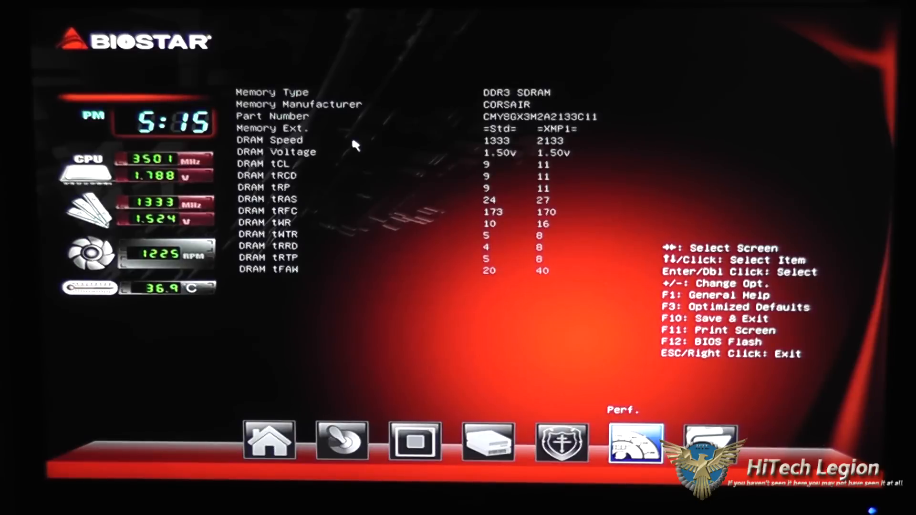
mouse_move(334, 151)
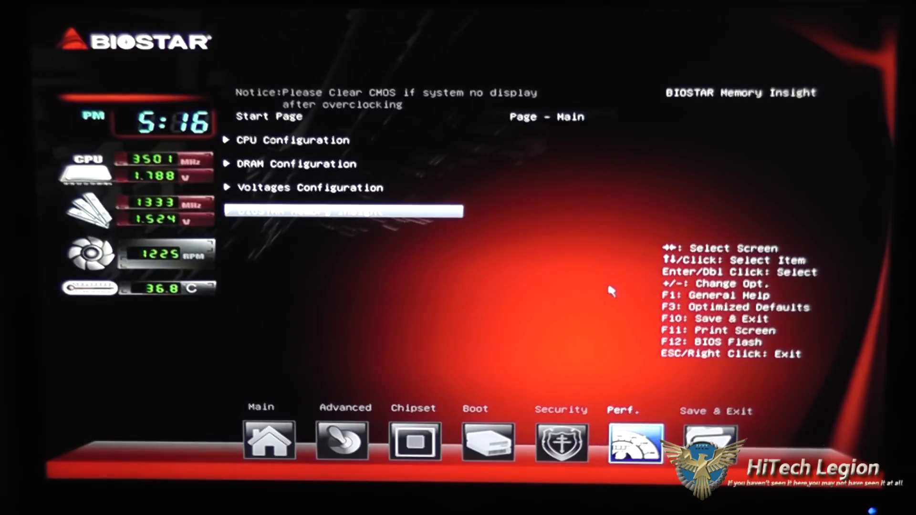
mouse_move(526, 278)
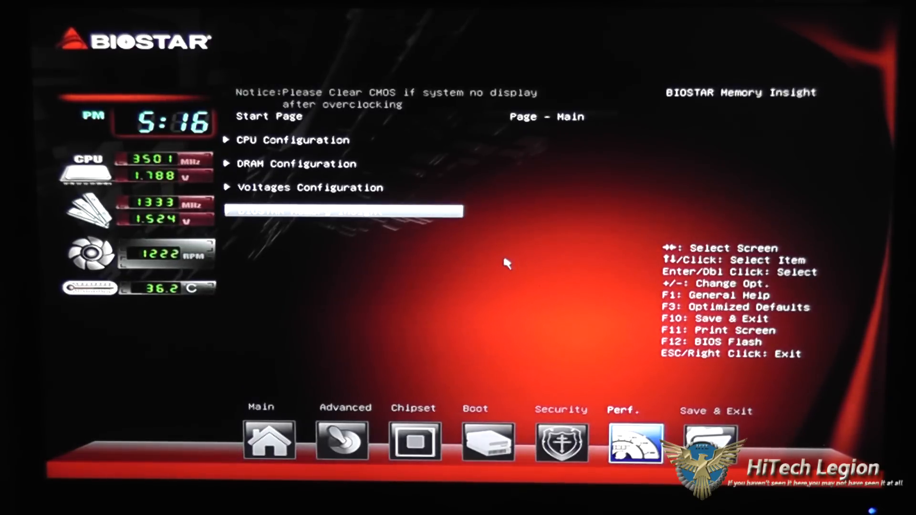
mouse_move(523, 258)
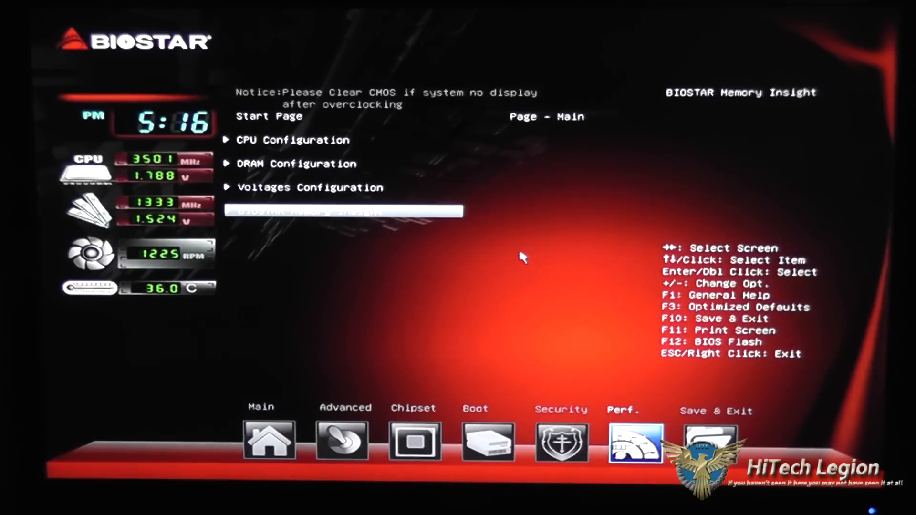